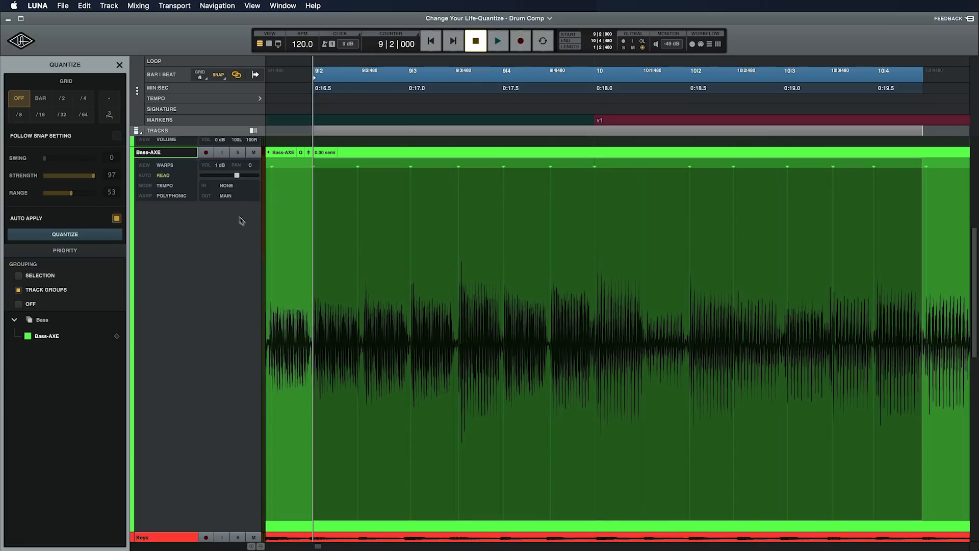
Step: Quantize Rhtm 2 and Bass-AXE to a /8 grid, lowering the range to 23
{"action": "left_click", "coordinate": [18, 114]}
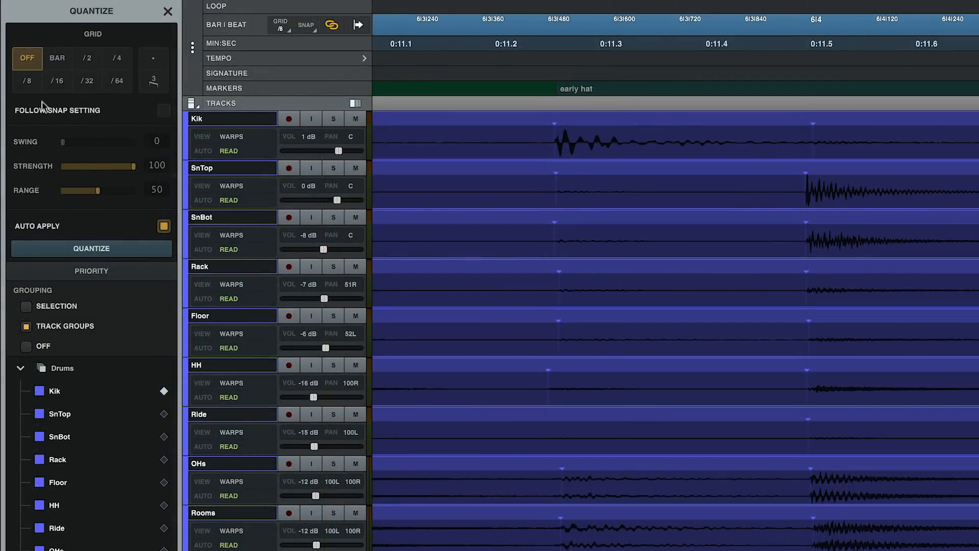
{"action": "left_click", "coordinate": [26, 80]}
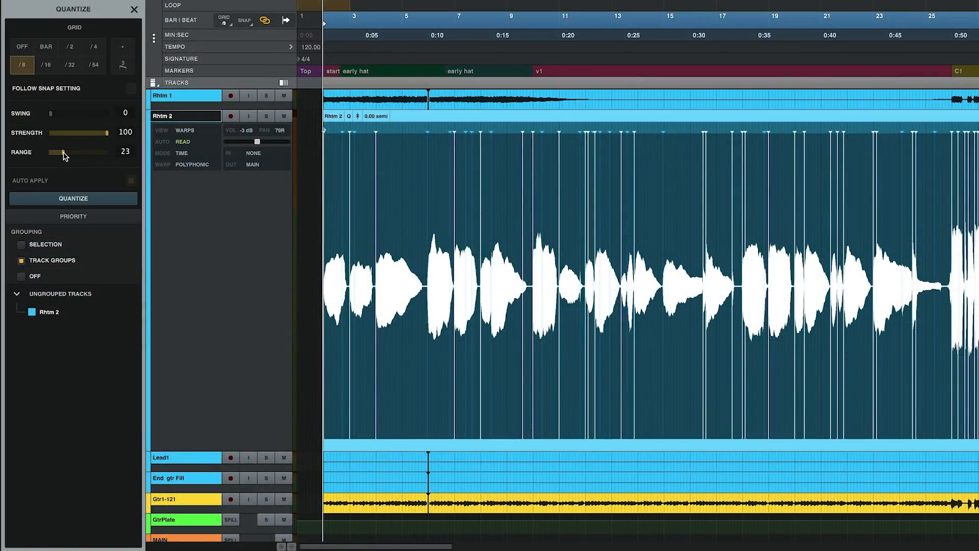
{"action": "left_click_drag", "start_coordinate": [62, 153], "coordinate": [87, 153]}
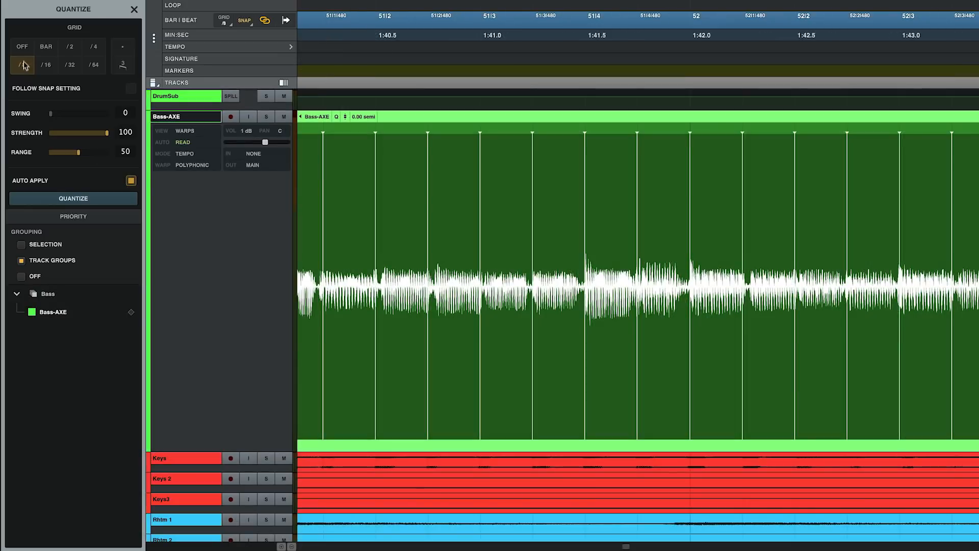
{"action": "left_click", "coordinate": [21, 46]}
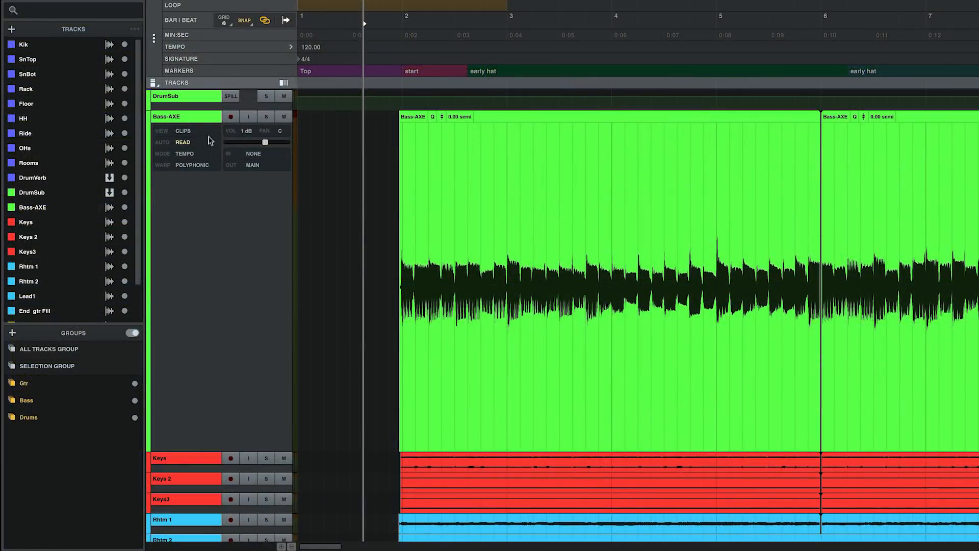
Step: Switch Bass-AXE to its Warps view, then cycle track views back to clips
{"action": "left_click", "coordinate": [161, 131]}
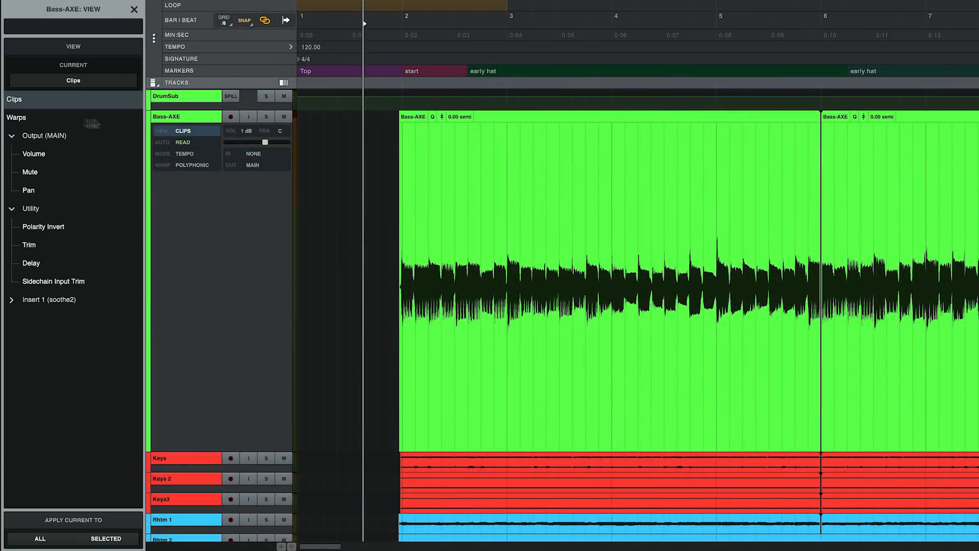
{"action": "left_click", "coordinate": [16, 117]}
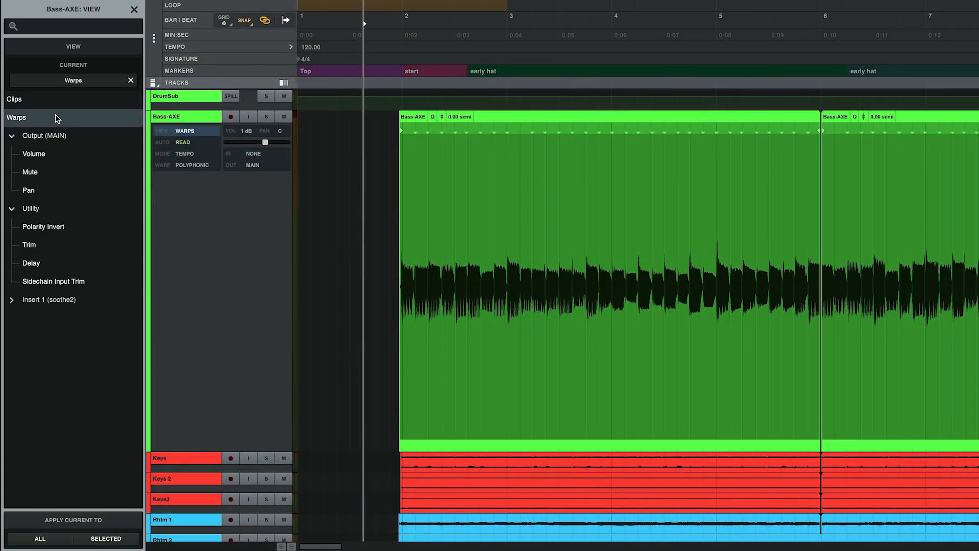
{"action": "key", "text": "ctrl+cmd+right"}
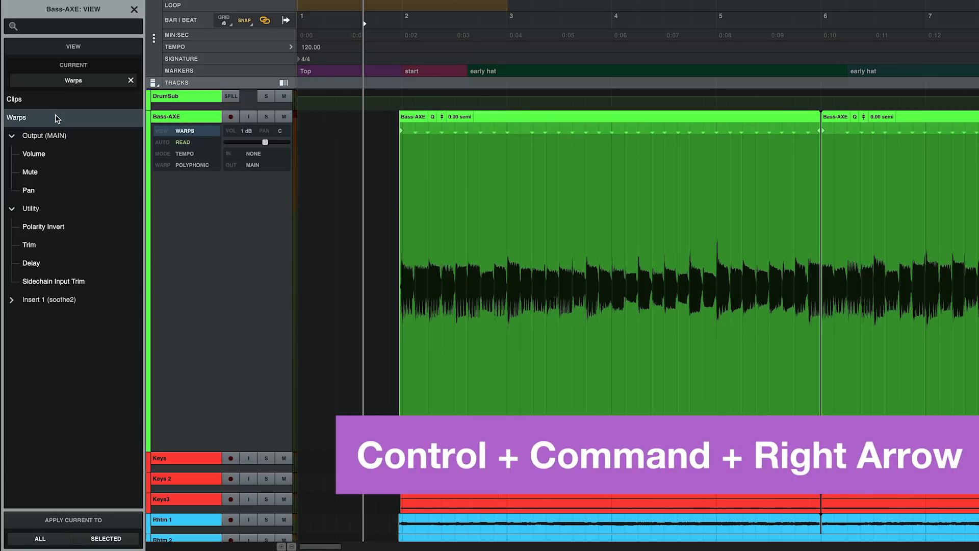
{"action": "key", "text": "ctrl+cmd+right"}
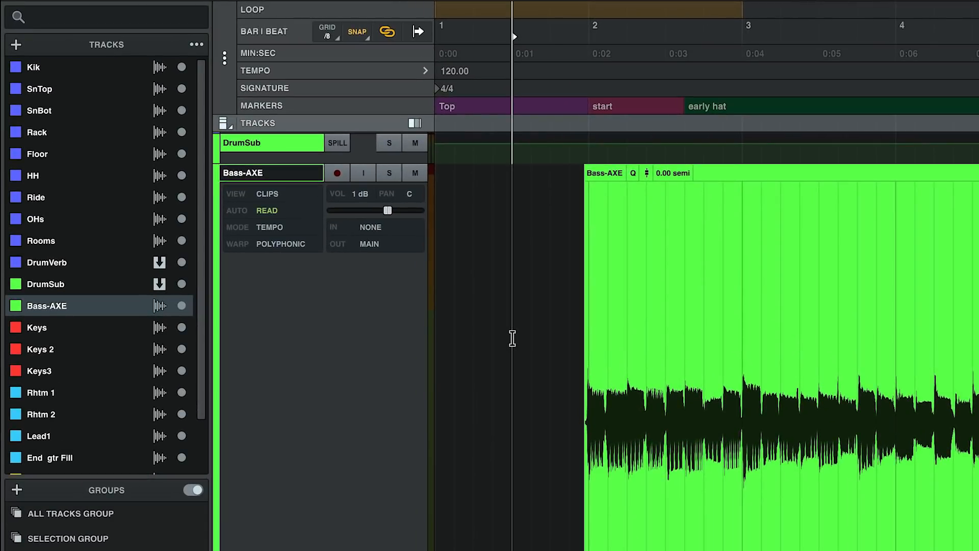
Step: Open Quantize Settings from the Edit menu with Bass-AXE showing warp markers
{"action": "left_click", "coordinate": [632, 173]}
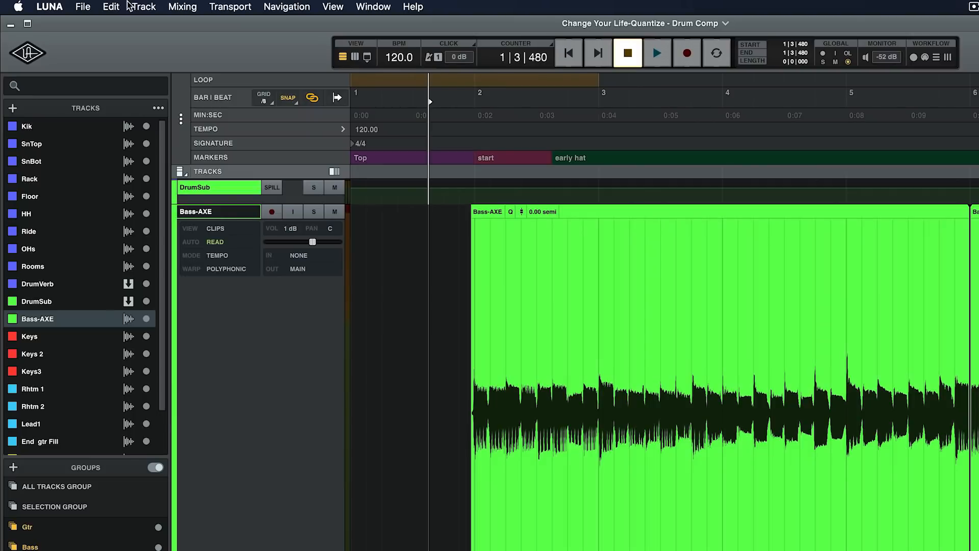
{"action": "left_click", "coordinate": [110, 6]}
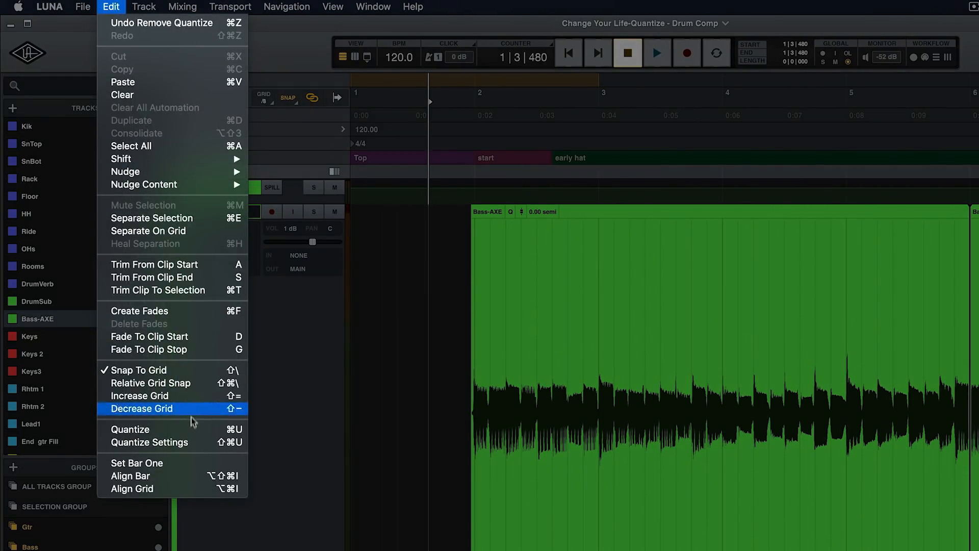
{"action": "mouse_move", "coordinate": [200, 442]}
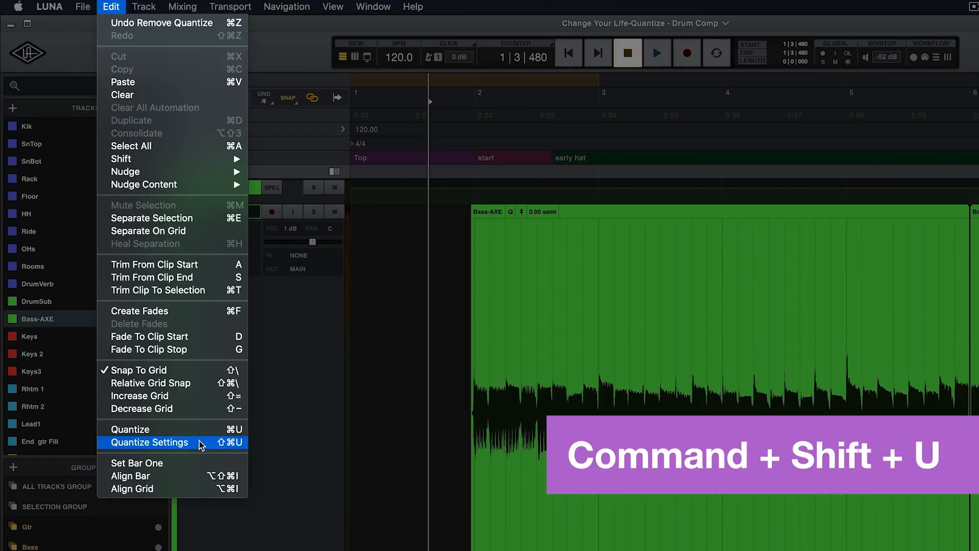
{"action": "left_click", "coordinate": [149, 442]}
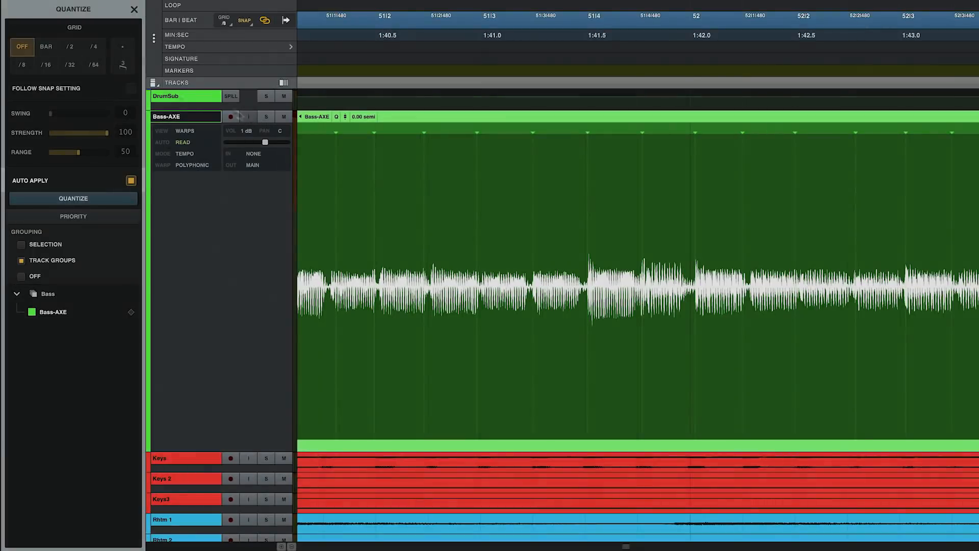
Step: Quantize Bass-AXE warp markers to the BAR grid, then /2, then /4
{"action": "left_click", "coordinate": [44, 46]}
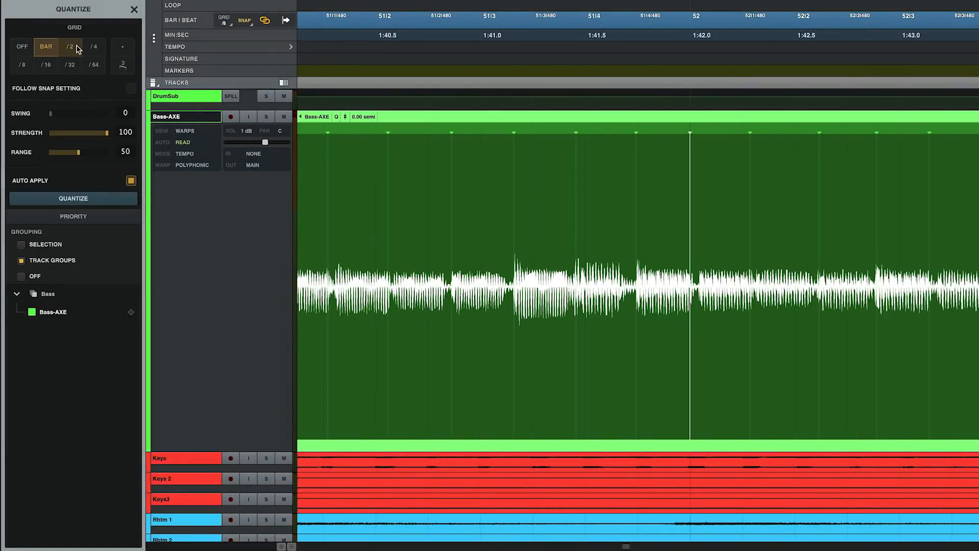
{"action": "left_click", "coordinate": [93, 46]}
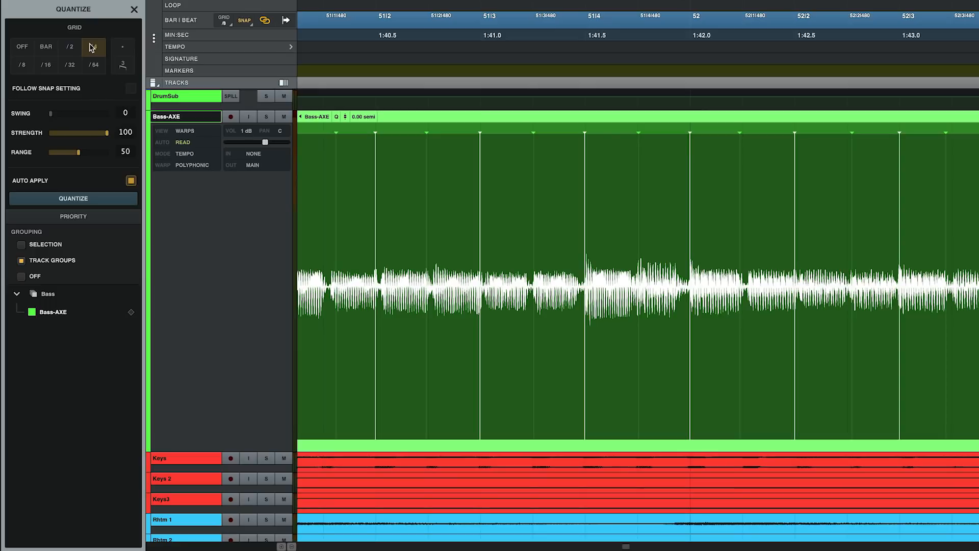
{"action": "left_click", "coordinate": [93, 46]}
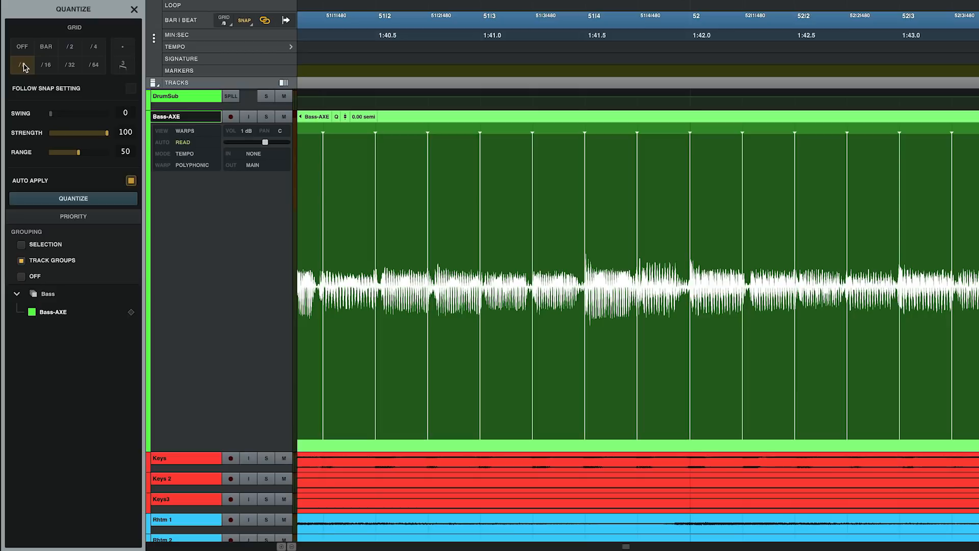
Step: Try /8 and /16 grids on Bass-AXE, switching quantize OFF in between
{"action": "left_click", "coordinate": [22, 46]}
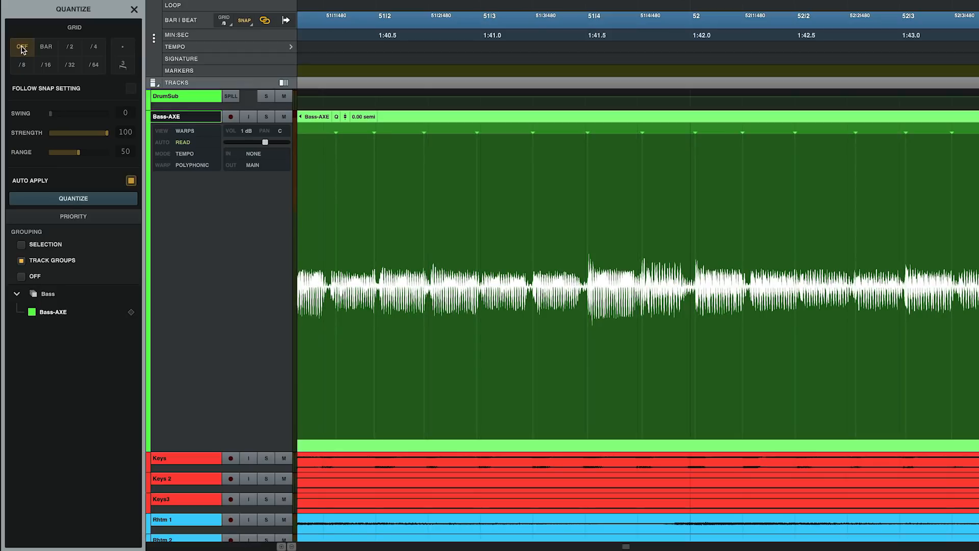
{"action": "left_click", "coordinate": [22, 46]}
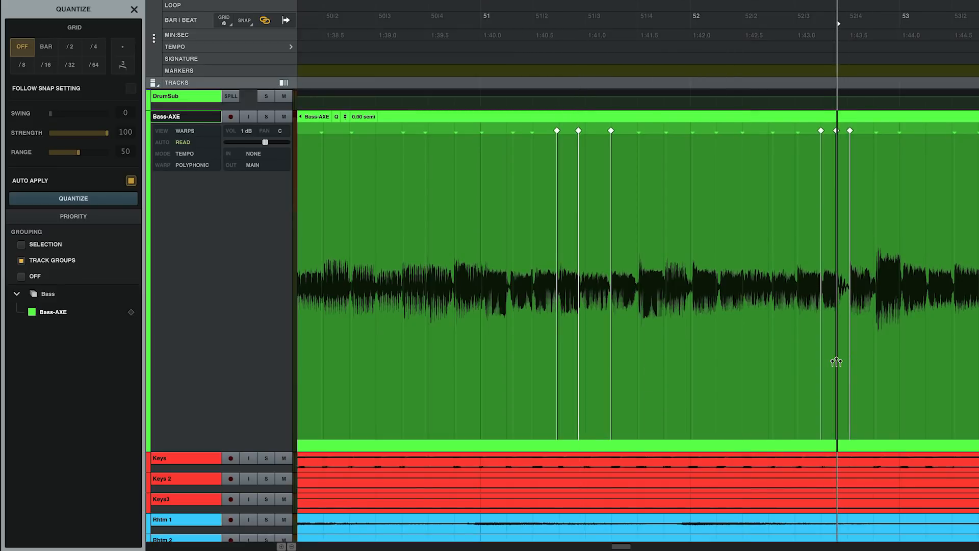
{"action": "left_click", "coordinate": [562, 281]}
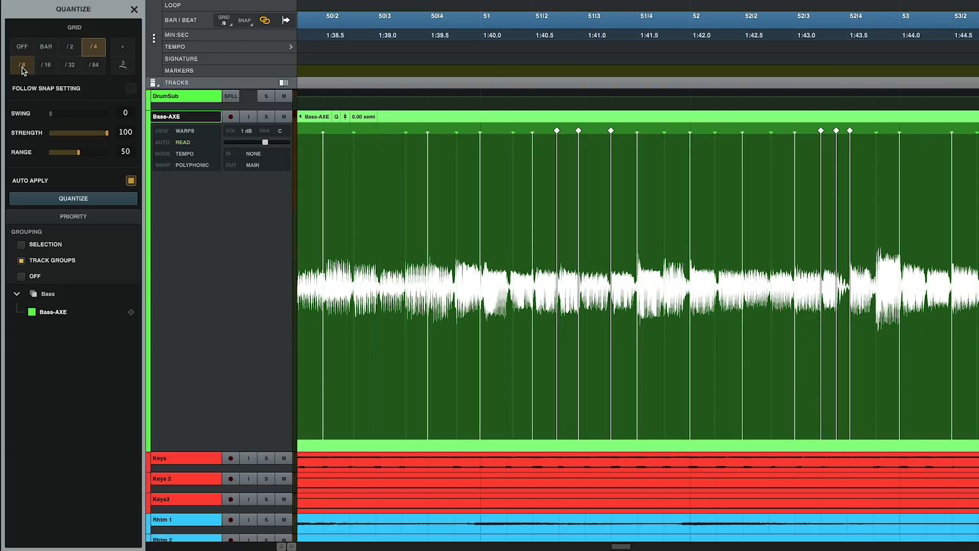
{"action": "left_click", "coordinate": [45, 65]}
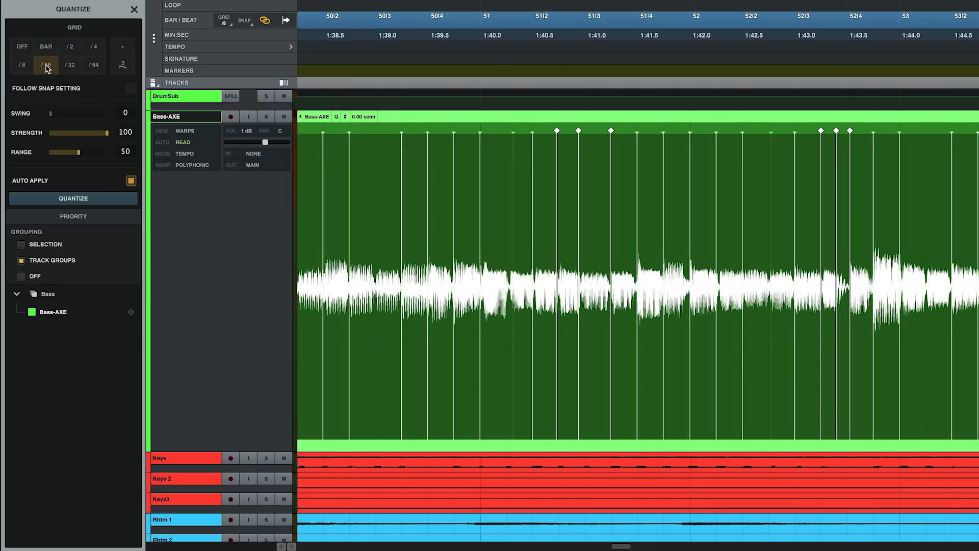
{"action": "left_click", "coordinate": [22, 46]}
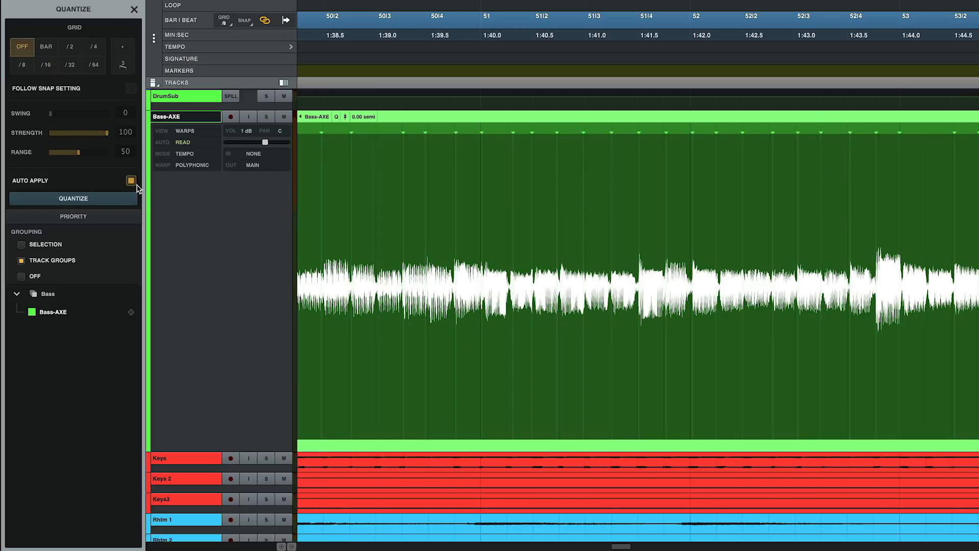
Step: Turn off Auto Apply and apply a /2 grid to Bass-AXE with QUANTIZE
{"action": "left_click", "coordinate": [131, 181]}
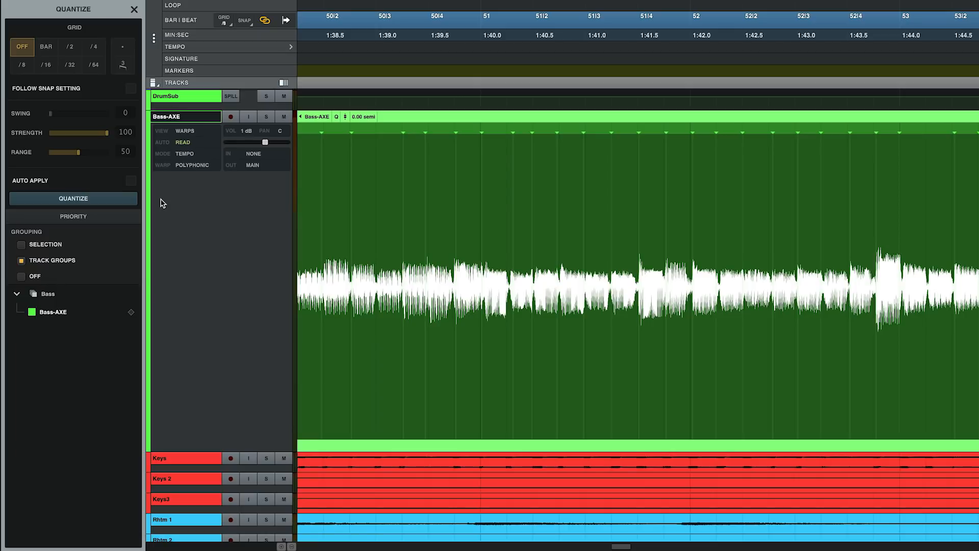
{"action": "left_click", "coordinate": [70, 47]}
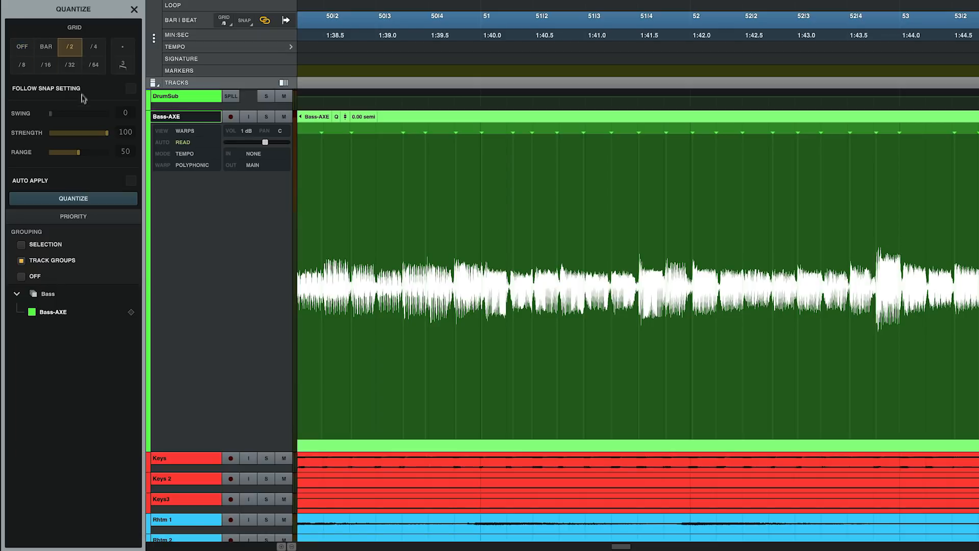
{"action": "left_click", "coordinate": [72, 198]}
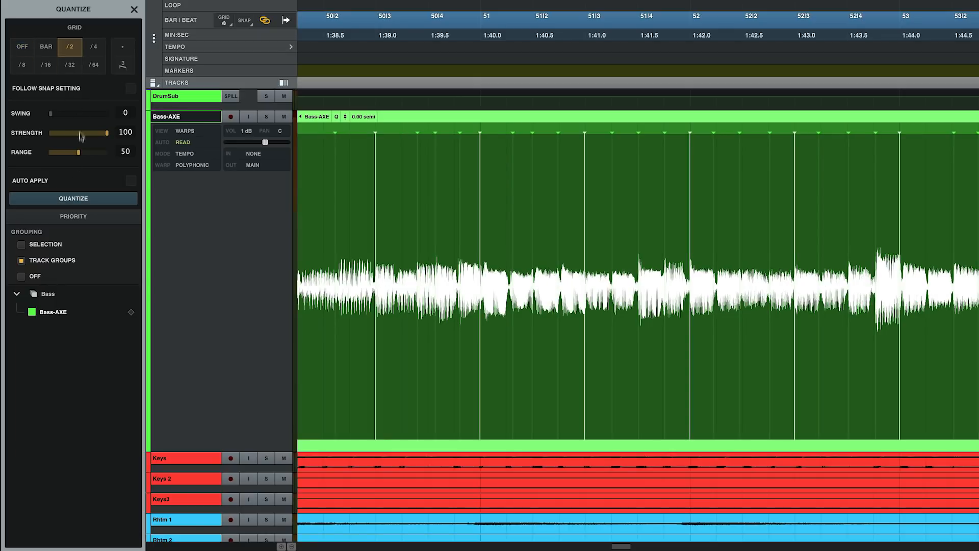
{"action": "left_click", "coordinate": [94, 47]}
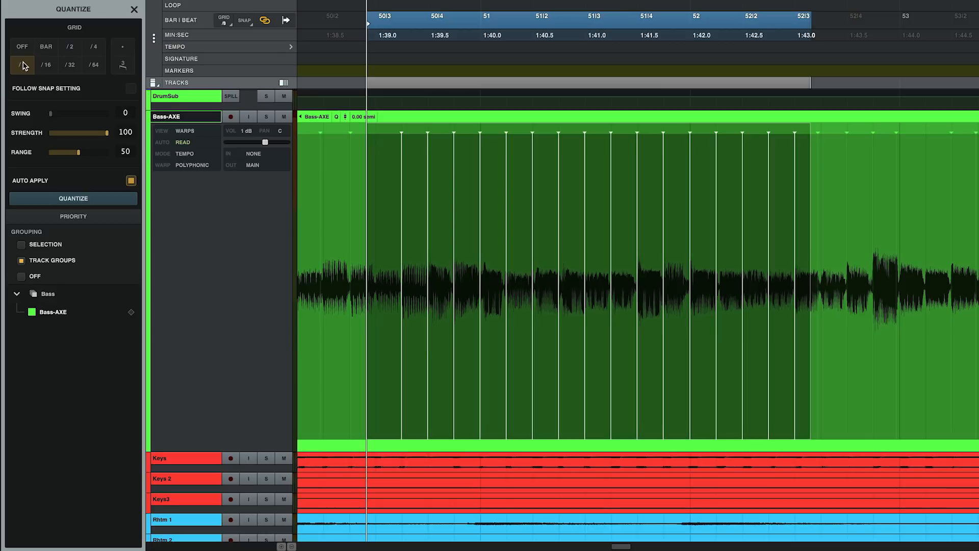
Step: Quantize the selected bass range to /8, then remove quantizing from it
{"action": "left_click", "coordinate": [23, 64]}
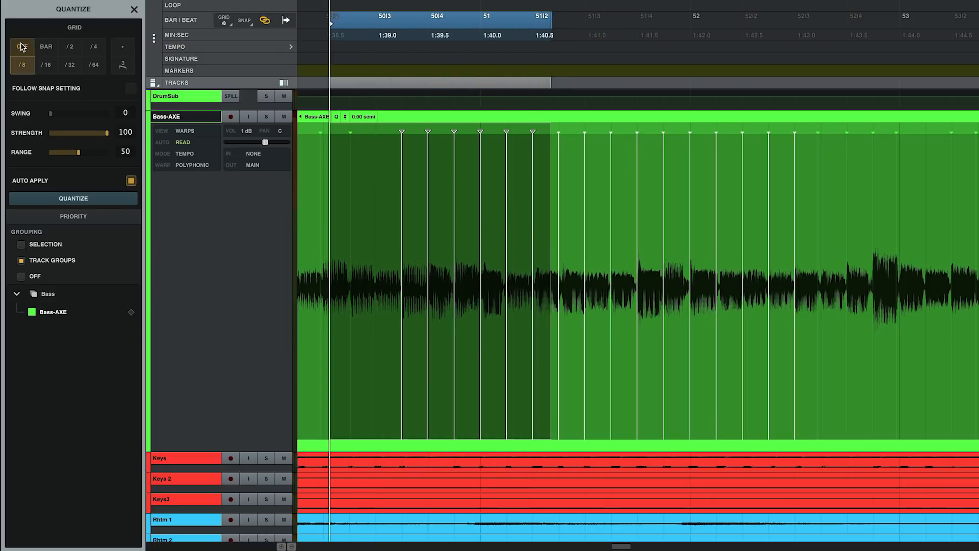
{"action": "left_click", "coordinate": [73, 198]}
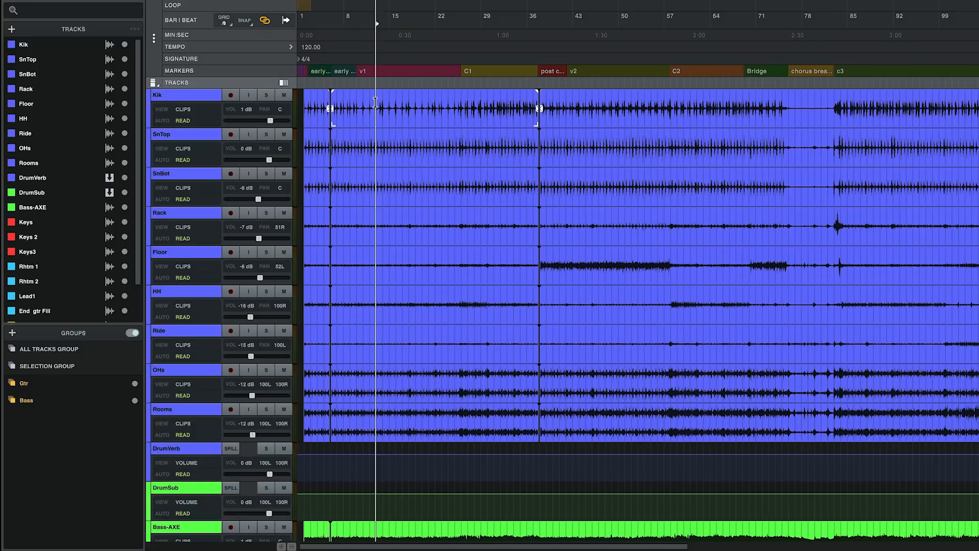
{"action": "mouse_move", "coordinate": [359, 107]}
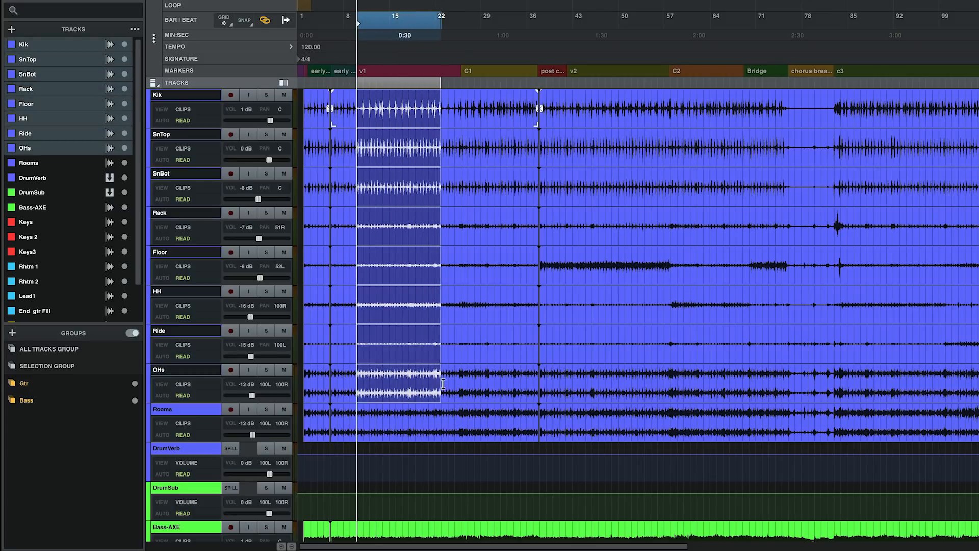
Step: Group the selected Kik-through-Rooms tracks with Command+G under the name Drums
{"action": "key", "text": "cmd+g"}
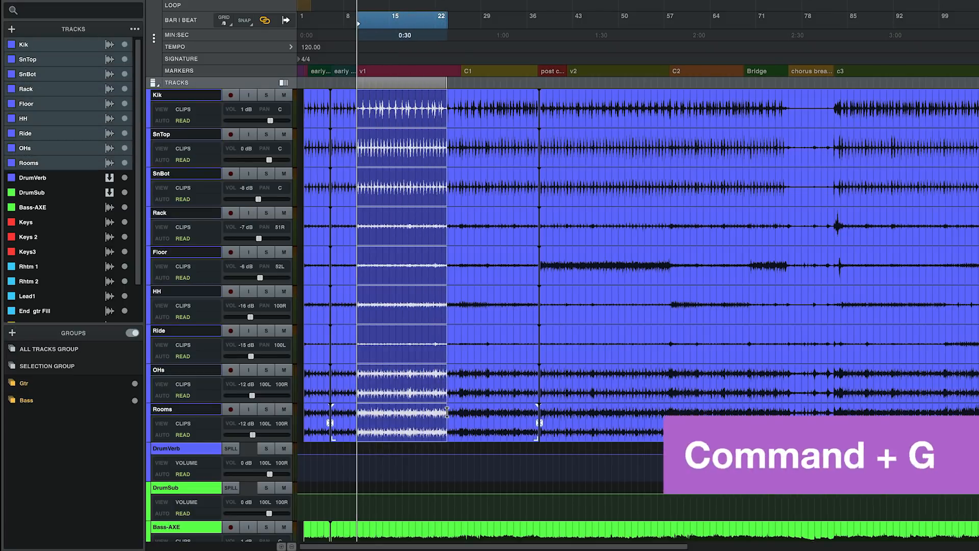
{"action": "key", "text": "cmd+g"}
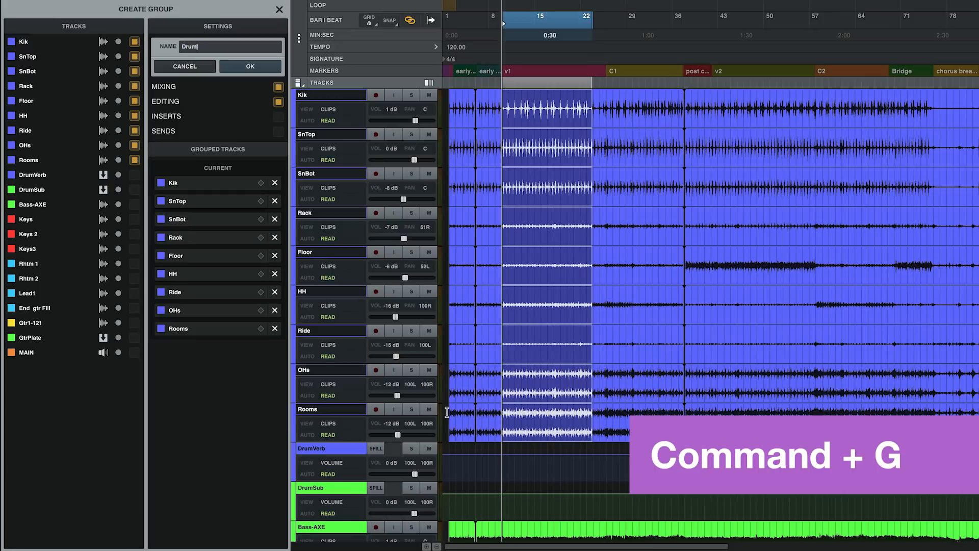
{"action": "type", "text": "s"}
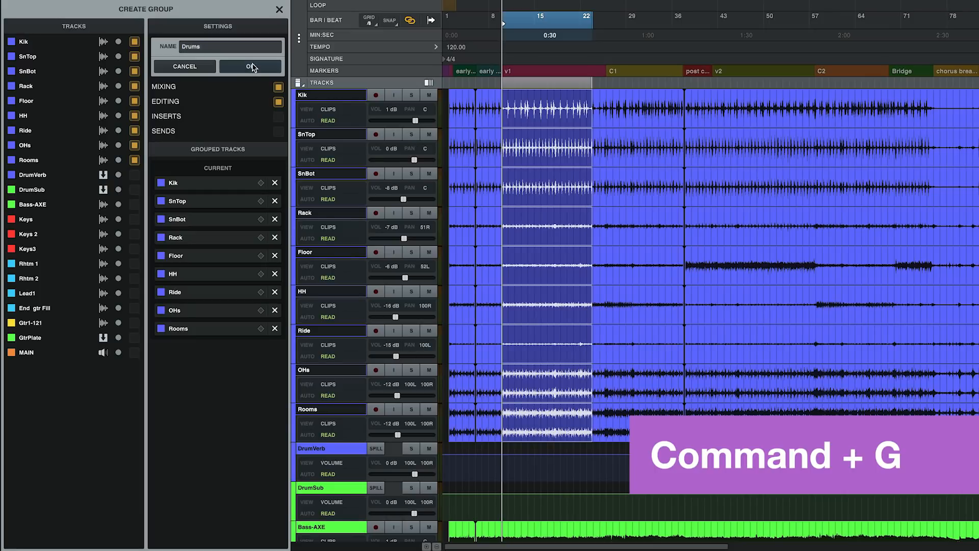
{"action": "left_click", "coordinate": [248, 66]}
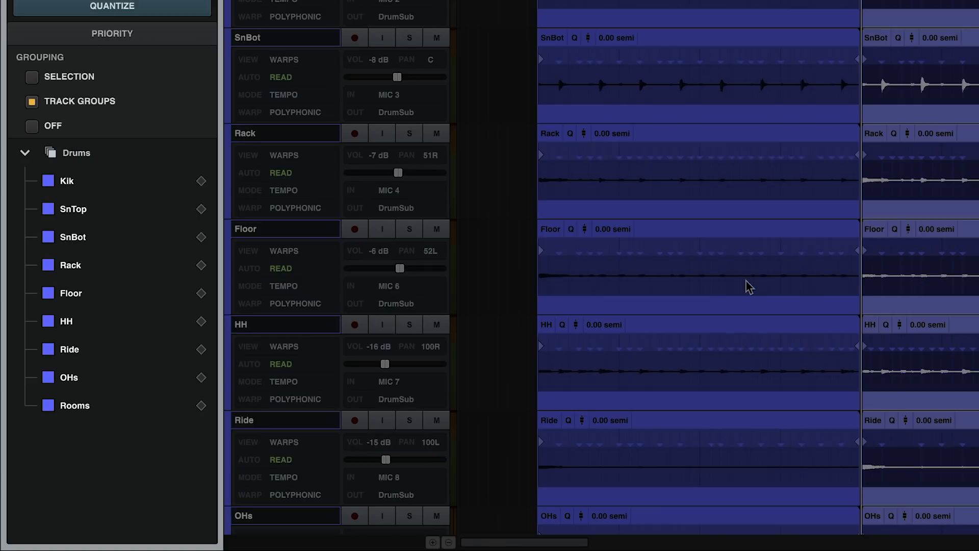
{"action": "mouse_move", "coordinate": [205, 184]}
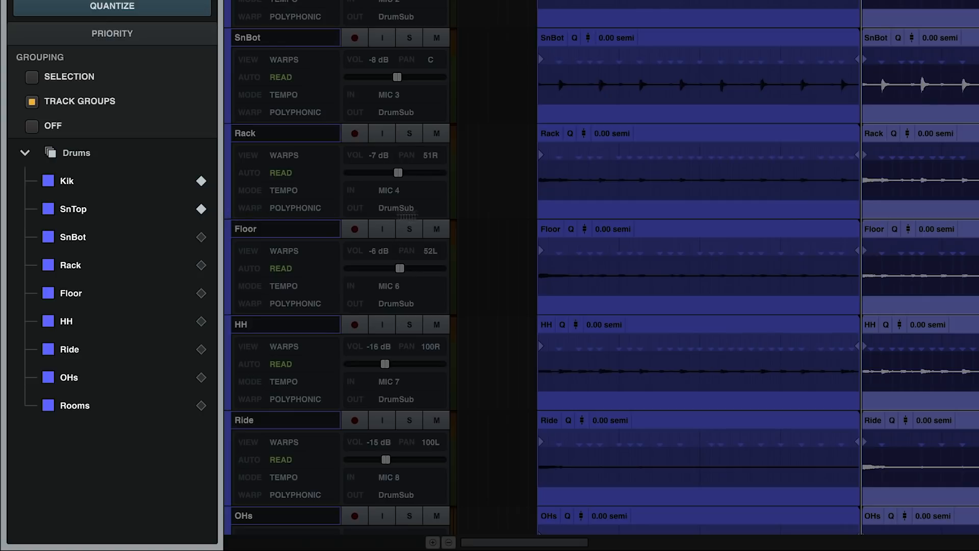
{"action": "mouse_move", "coordinate": [490, 228]}
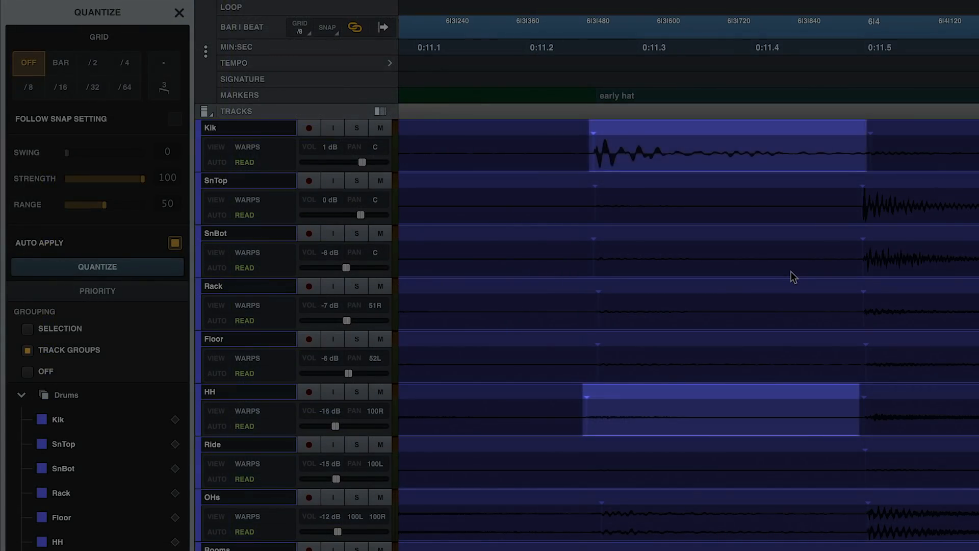
Step: Set the Drums group's quantize grid to /8 with Auto Apply on
{"action": "left_click", "coordinate": [61, 87]}
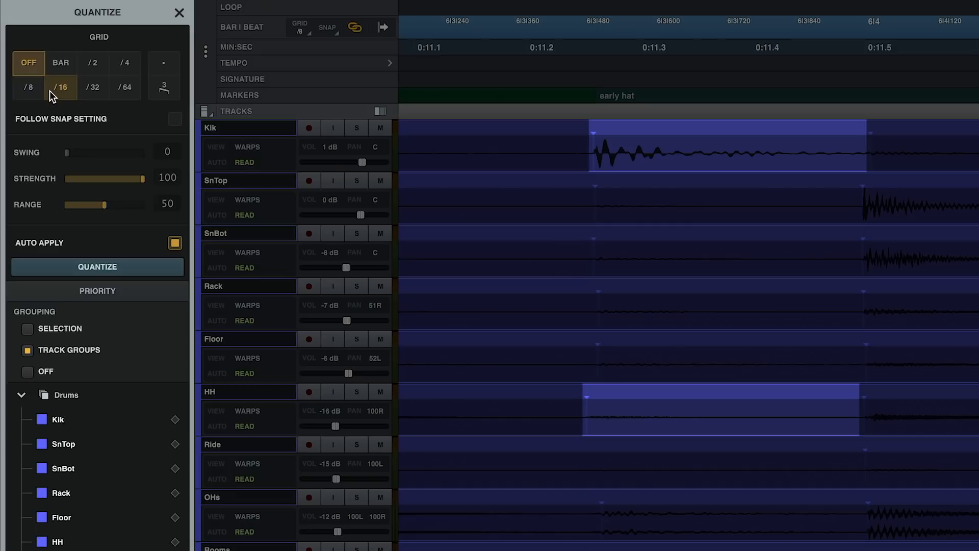
{"action": "left_click", "coordinate": [28, 87]}
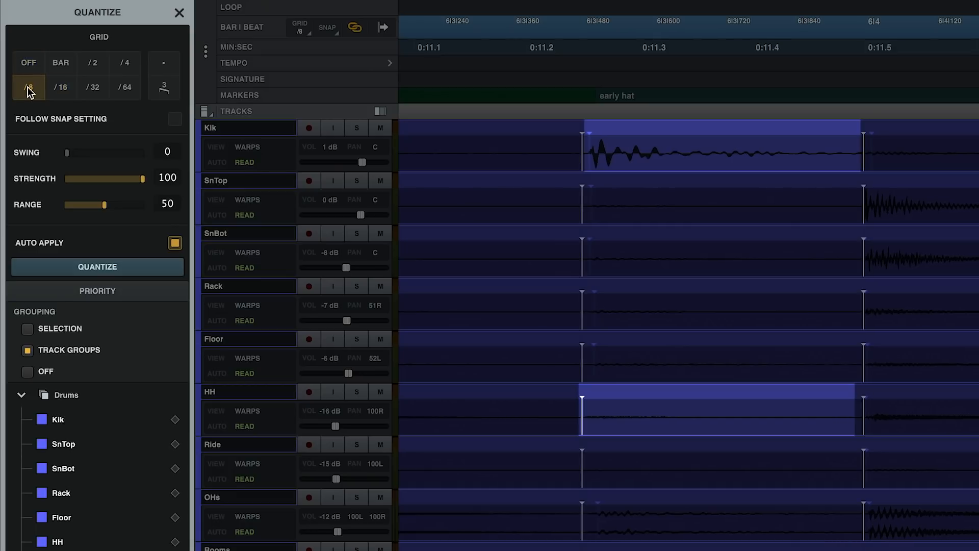
{"action": "left_click", "coordinate": [28, 62]}
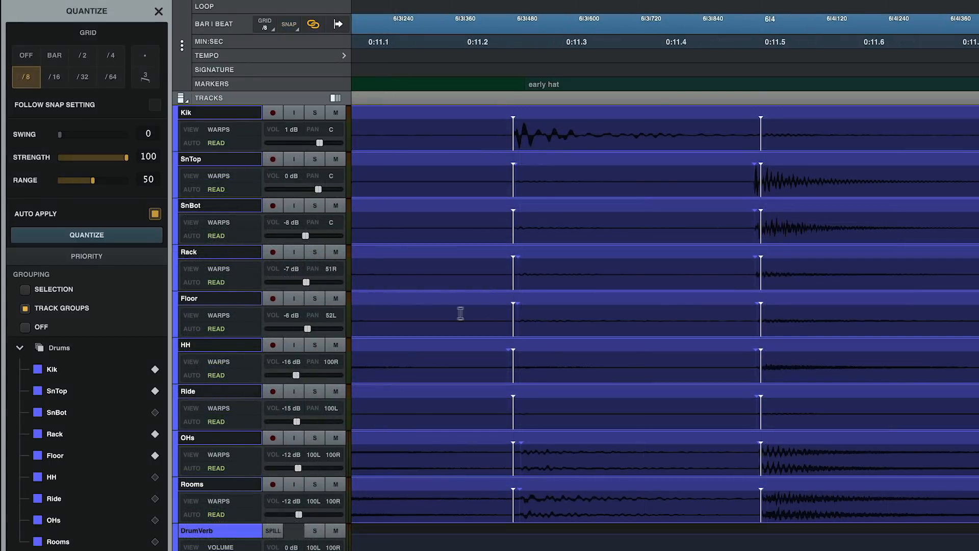
{"action": "left_click", "coordinate": [24, 289]}
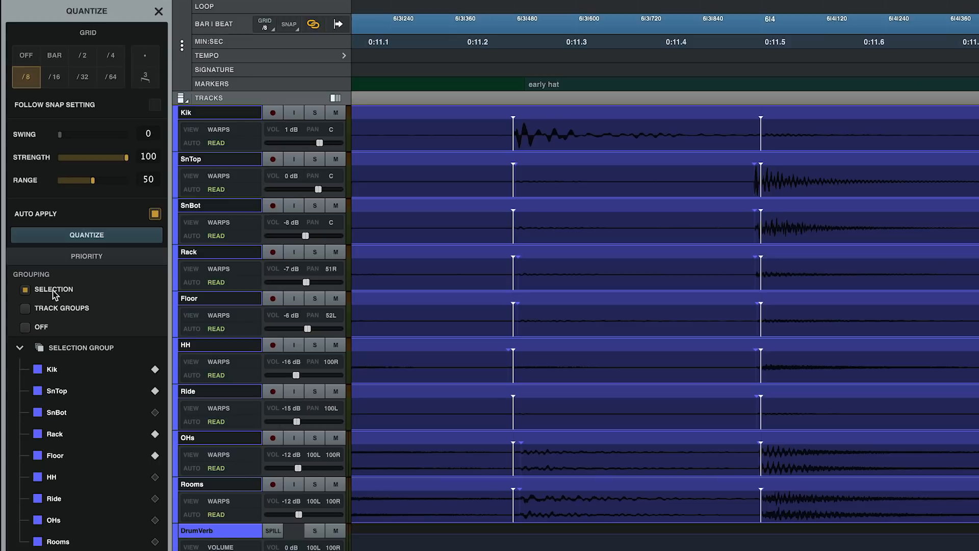
{"action": "mouse_move", "coordinate": [52, 325]}
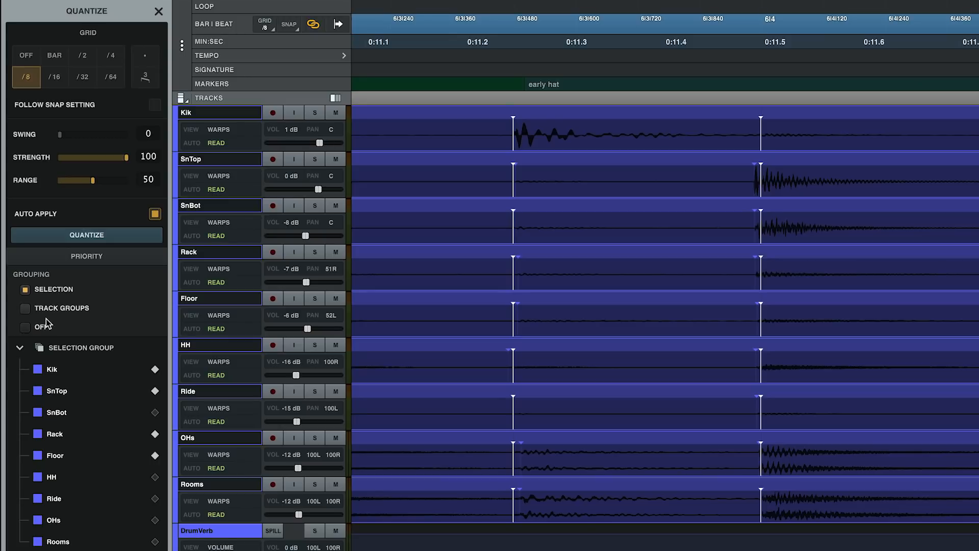
{"action": "left_click", "coordinate": [25, 327]}
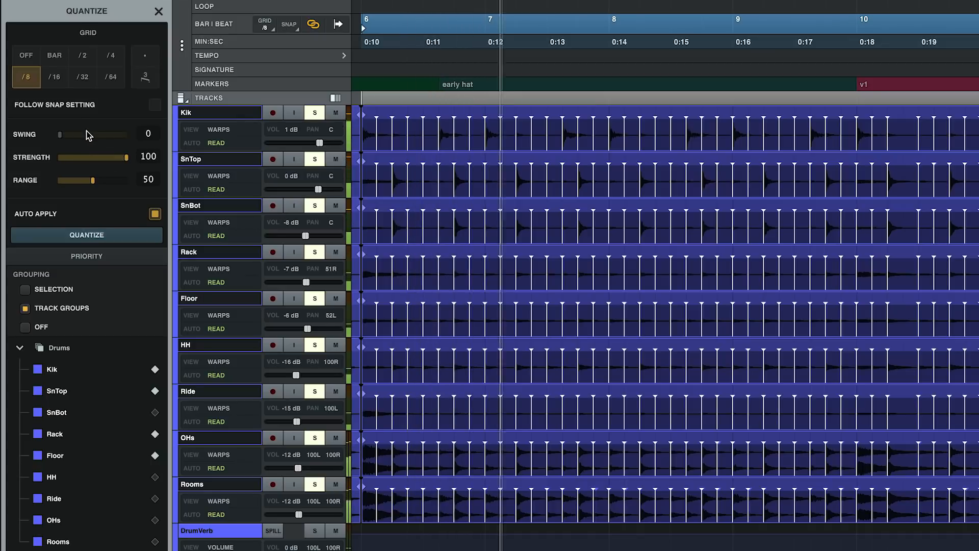
Step: Raise the drum quantize Swing to about 40, then return it to 0
{"action": "left_click_drag", "start_coordinate": [59, 134], "coordinate": [87, 134]}
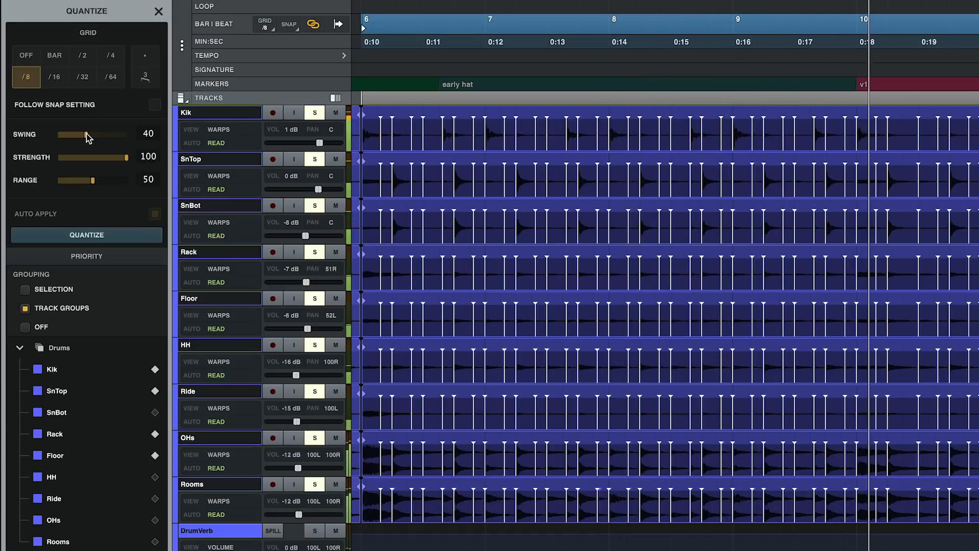
{"action": "left_click_drag", "start_coordinate": [109, 134], "coordinate": [84, 197]}
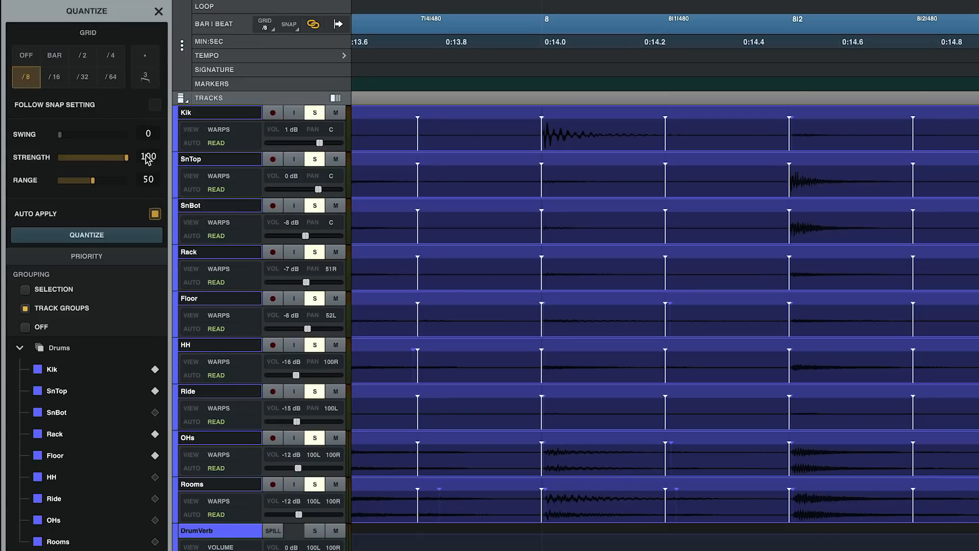
Step: Audition drum quantize strengths of 37 and 19, then restore strength to 100
{"action": "left_click_drag", "start_coordinate": [125, 157], "coordinate": [94, 157]}
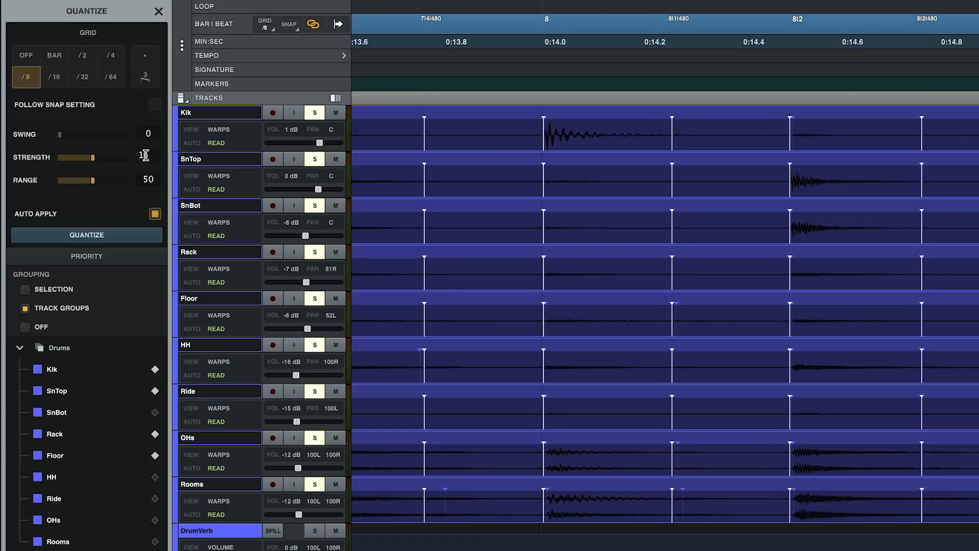
{"action": "left_click_drag", "start_coordinate": [79, 157], "coordinate": [120, 158]}
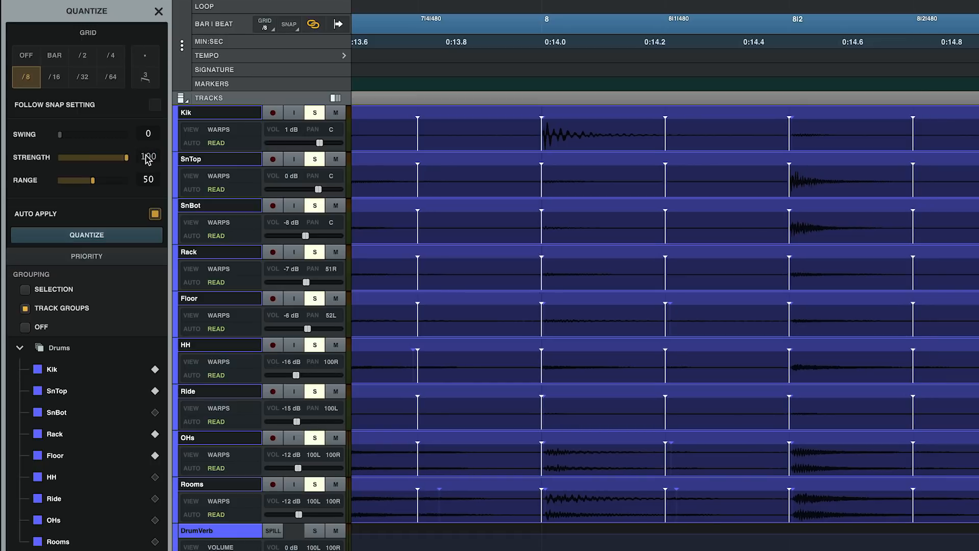
{"action": "left_click_drag", "start_coordinate": [128, 157], "coordinate": [85, 157]}
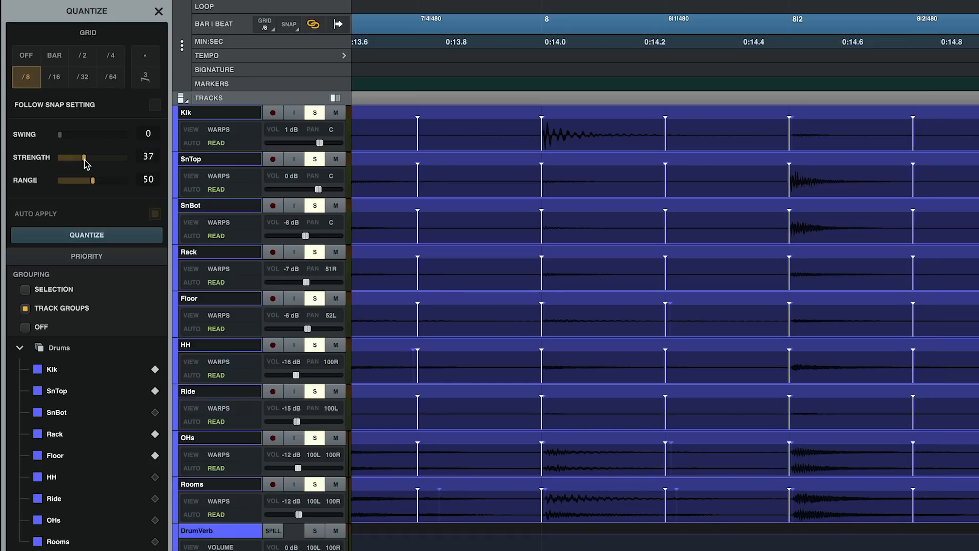
{"action": "left_click_drag", "start_coordinate": [84, 157], "coordinate": [70, 158]}
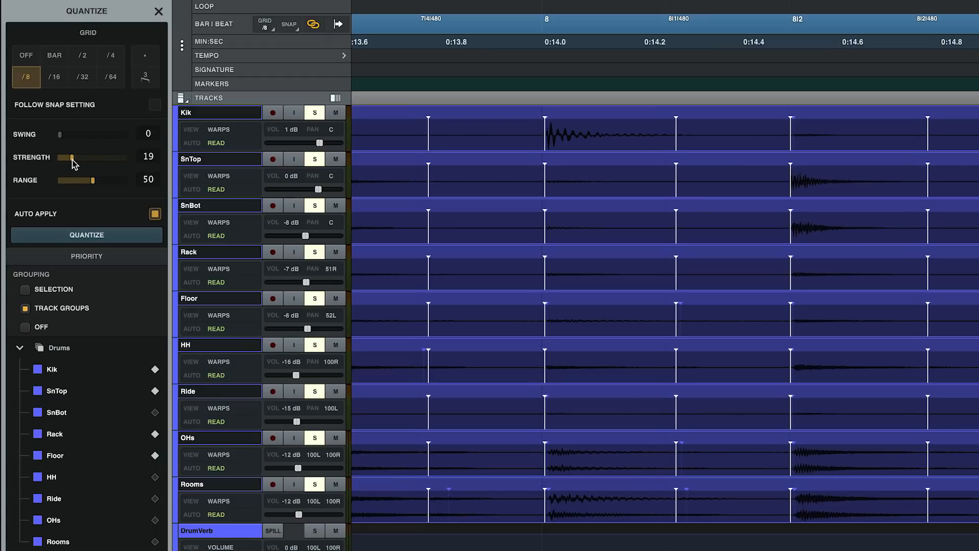
{"action": "left_click_drag", "start_coordinate": [70, 158], "coordinate": [95, 157]}
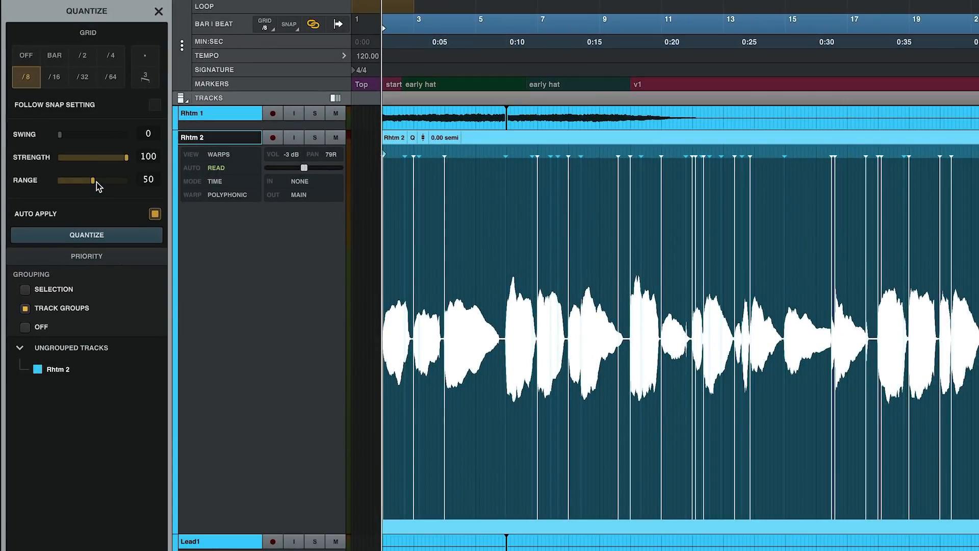
Step: Try Rhtm 2 quantize ranges of 23 and 73, then set the range back to 50
{"action": "left_click_drag", "start_coordinate": [94, 181], "coordinate": [74, 180]}
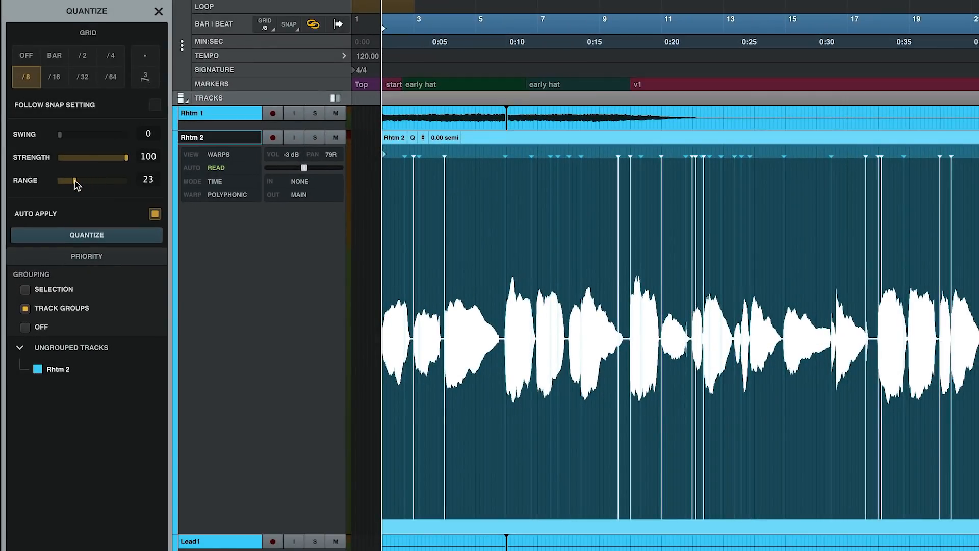
{"action": "left_click_drag", "start_coordinate": [74, 181], "coordinate": [106, 181]}
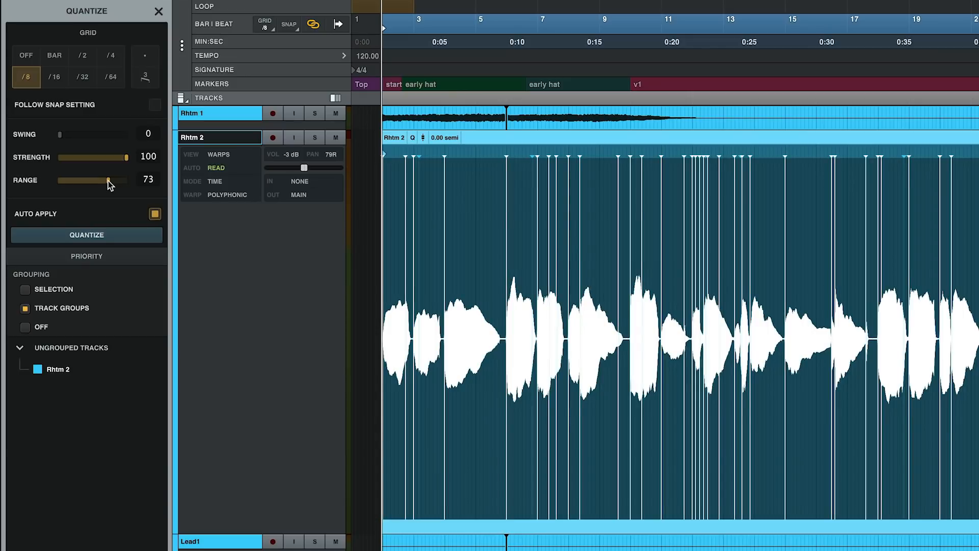
{"action": "left_click_drag", "start_coordinate": [110, 180], "coordinate": [73, 181]}
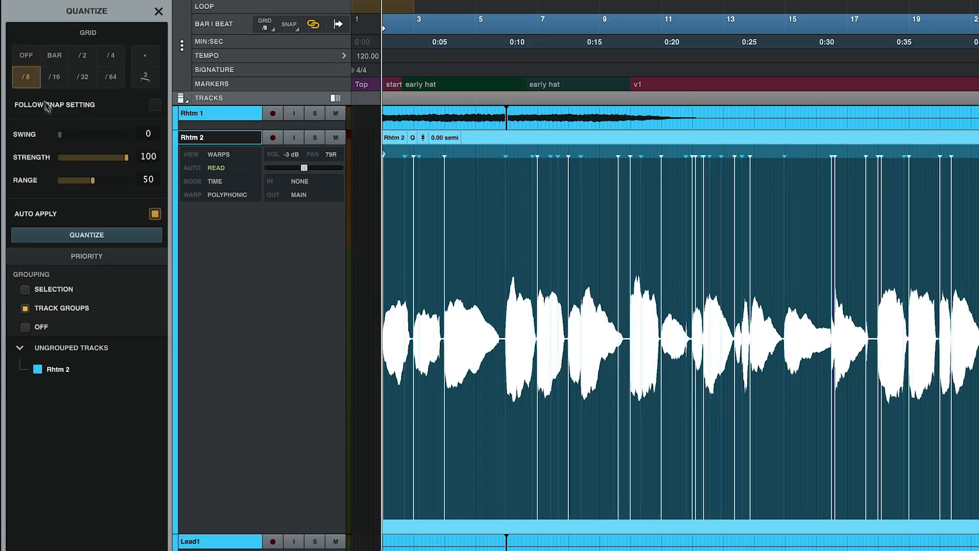
{"action": "left_click_drag", "start_coordinate": [95, 180], "coordinate": [62, 180]}
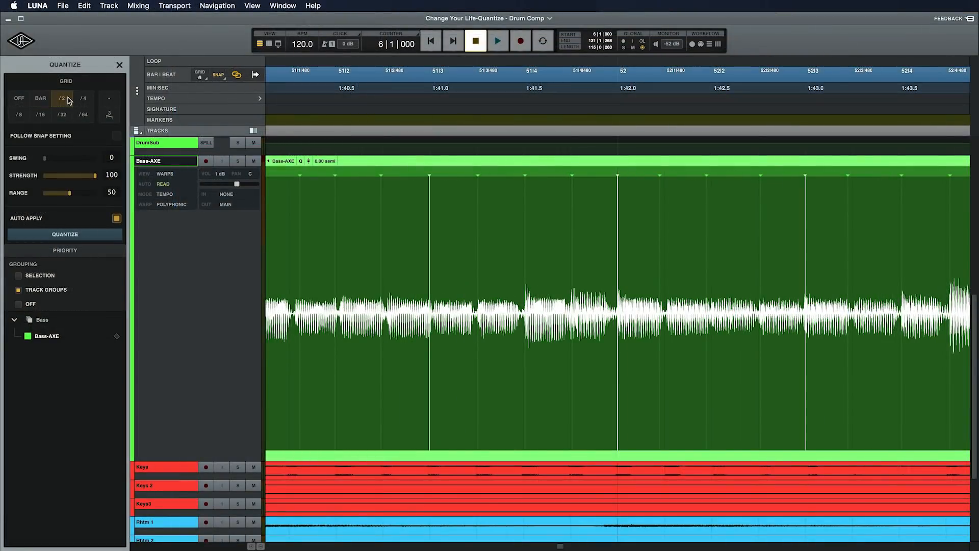
Step: Apply the /8 eighth-note grid to Bass-AXE, then to Rhtm 2
{"action": "left_click", "coordinate": [83, 98]}
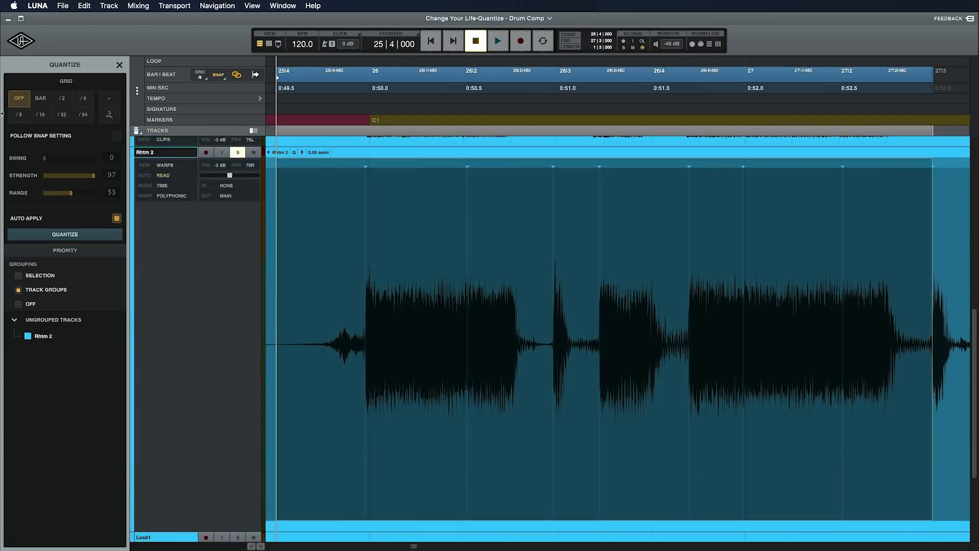
{"action": "left_click", "coordinate": [19, 115]}
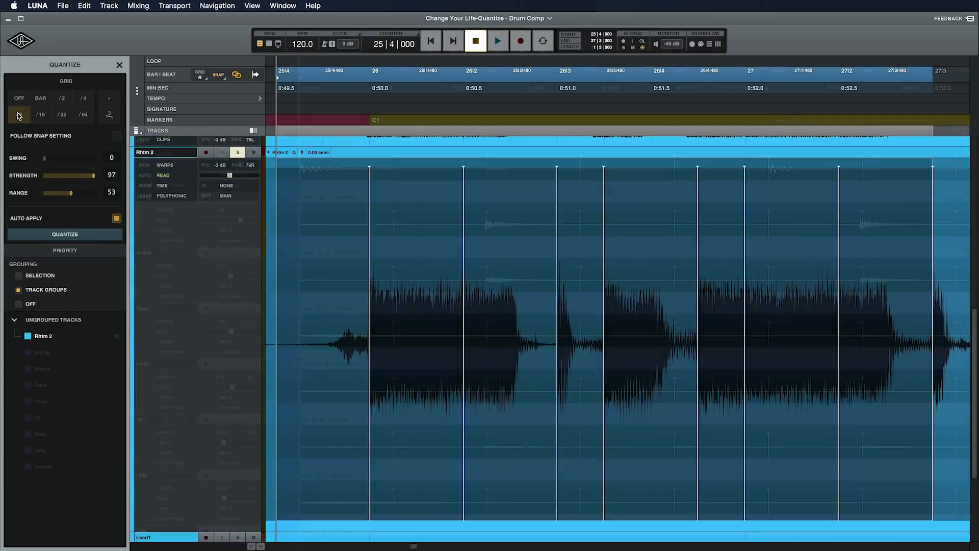